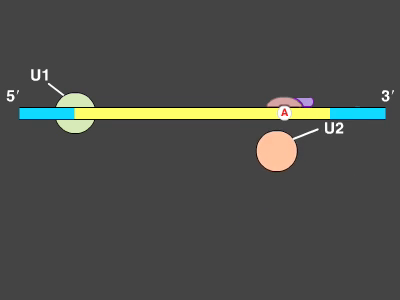
{"action": "left_click_drag", "start_coordinate": [286, 152], "coordinate": [286, 116]}
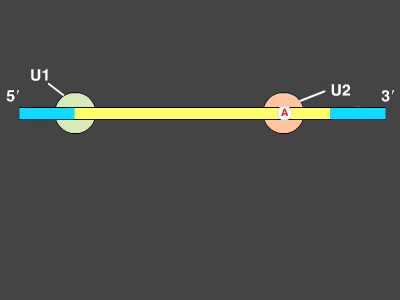